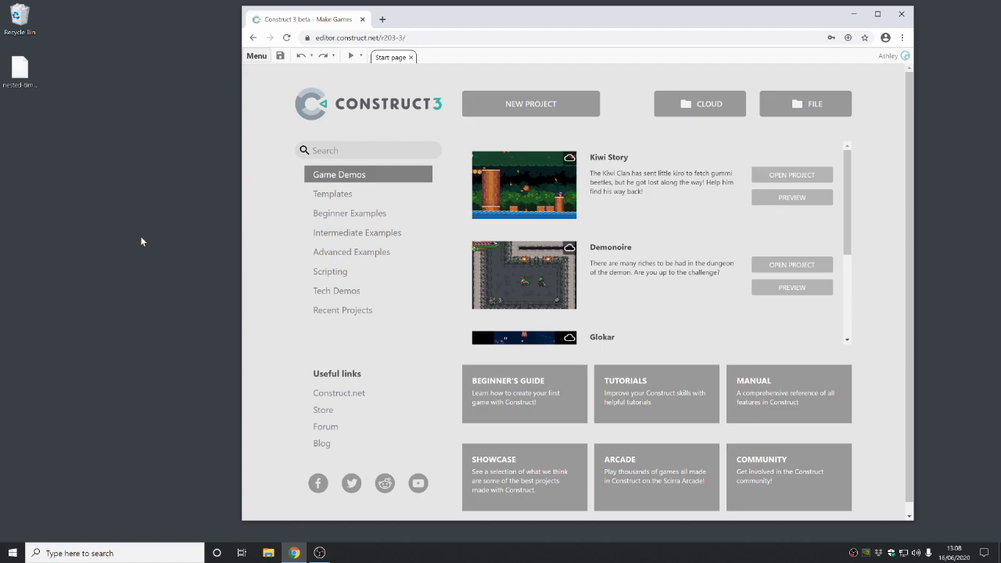
mouse_move(619, 116)
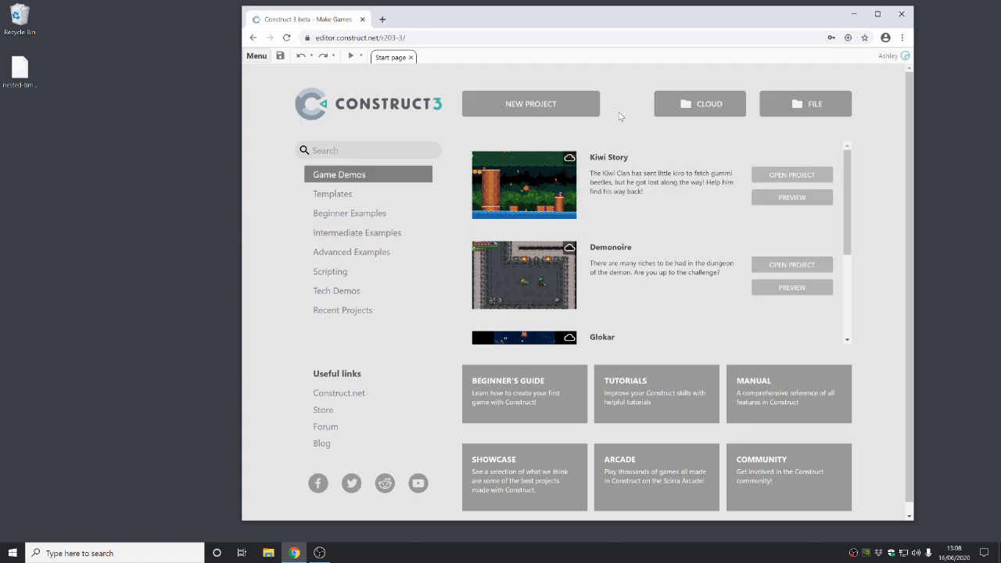
Open the Cloud project browser showing OneDrive folders including the Test shared folder
click(699, 103)
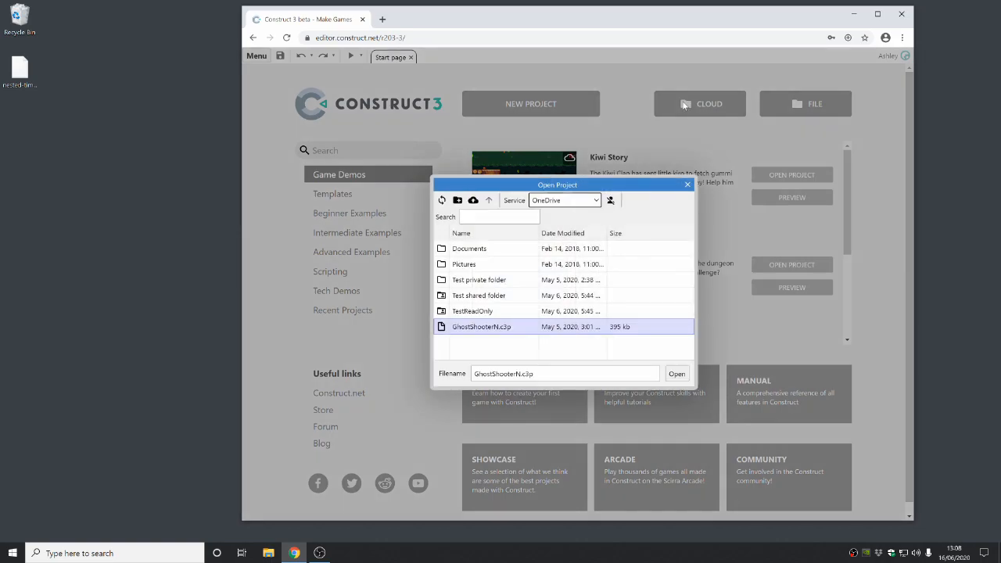
mouse_move(614, 113)
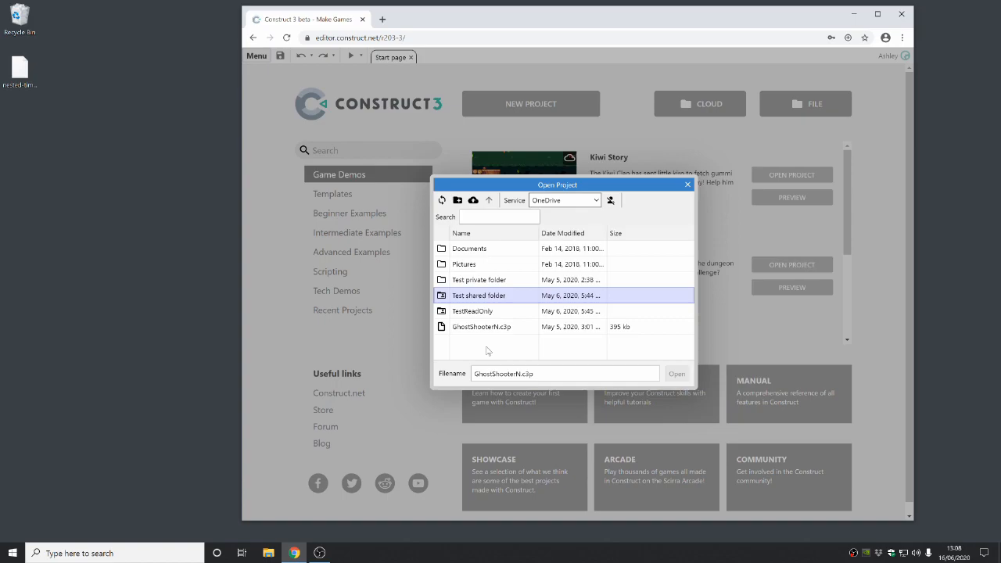
mouse_move(648, 183)
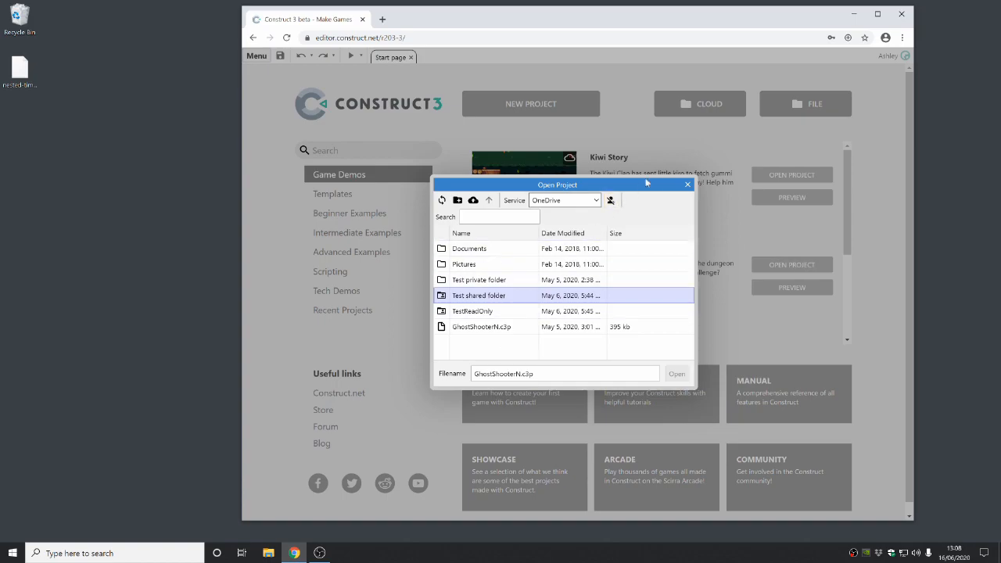
Open the timelines project and bring up Timeline 2's keyframes in the Timeline Bar
click(687, 185)
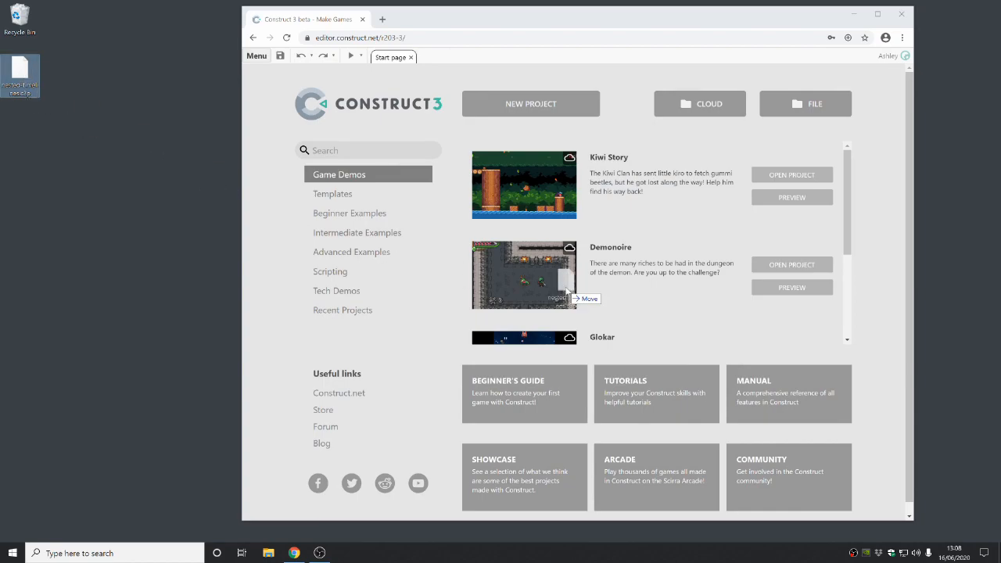
click(531, 103)
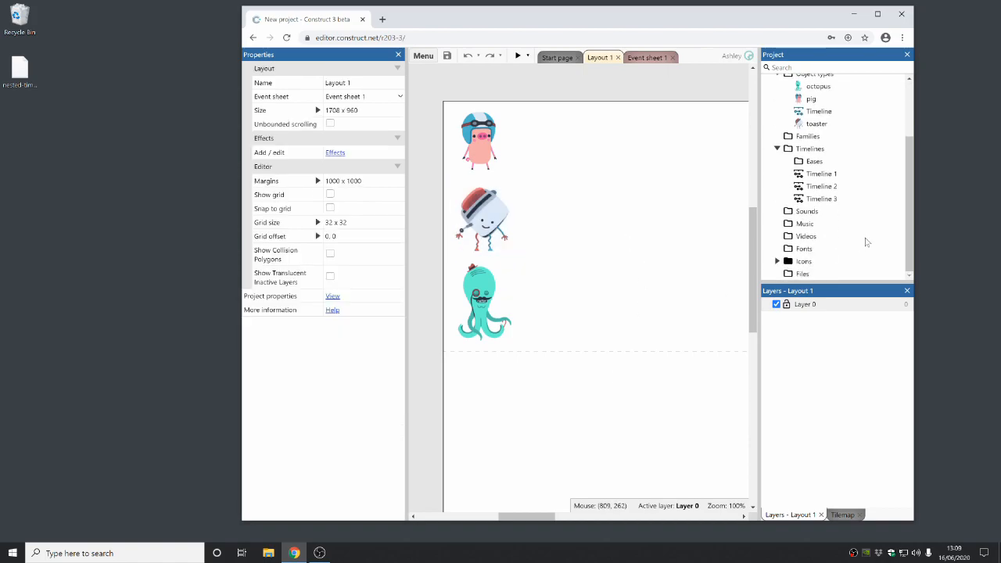
mouse_move(829, 188)
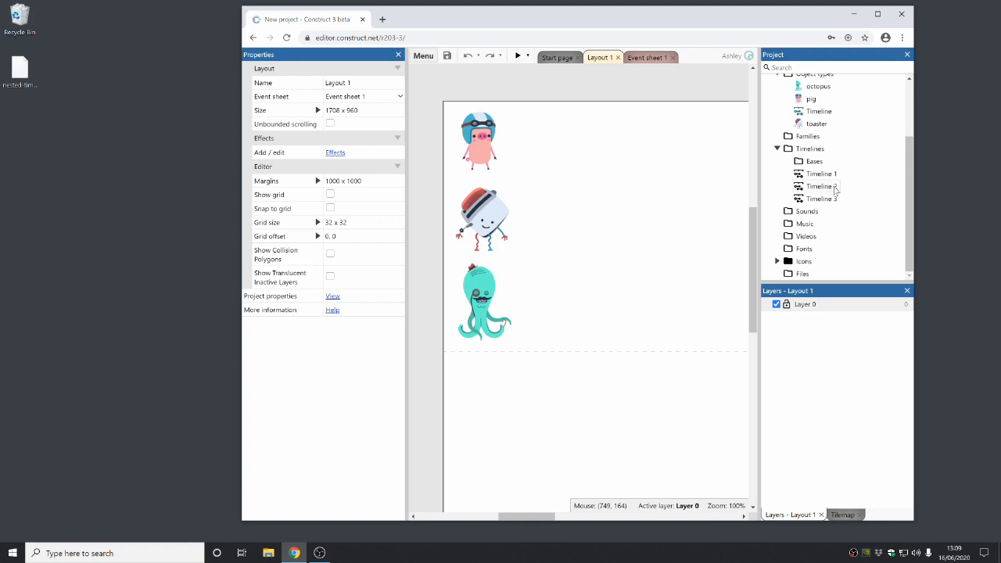
double_click(821, 186)
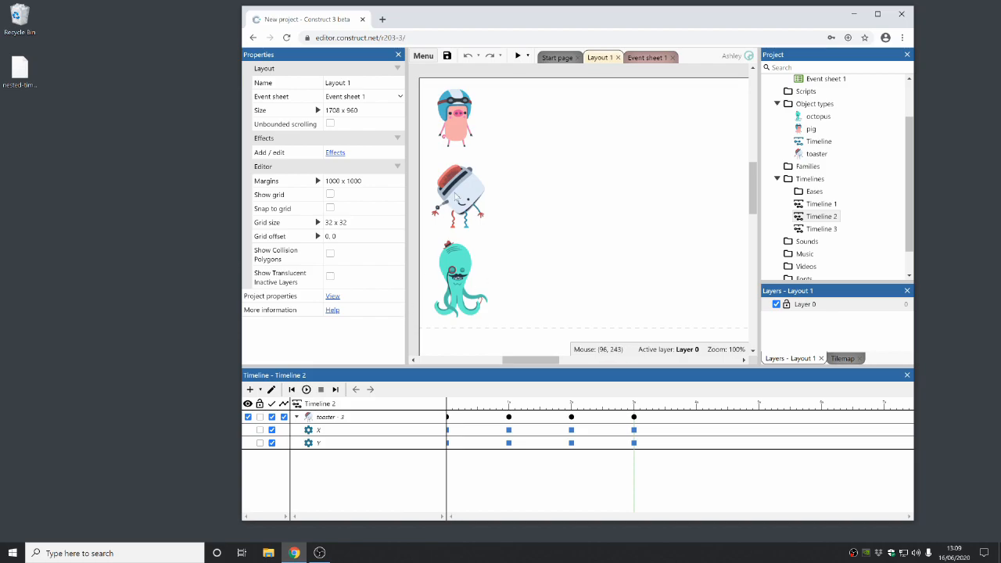
click(306, 390)
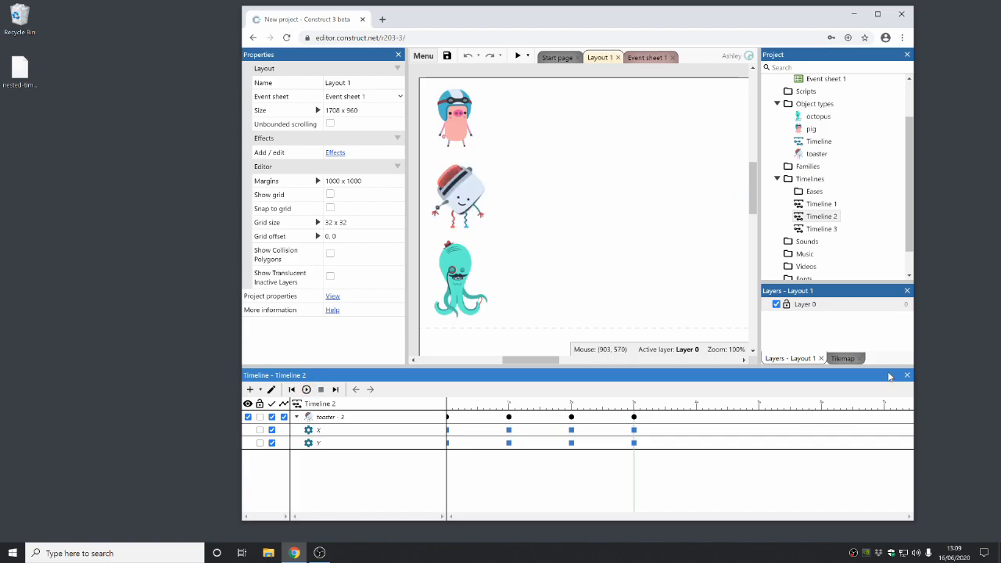
Select Timeline 1, view its 'Play Timeline 1' start event, and run a layout preview
click(821, 204)
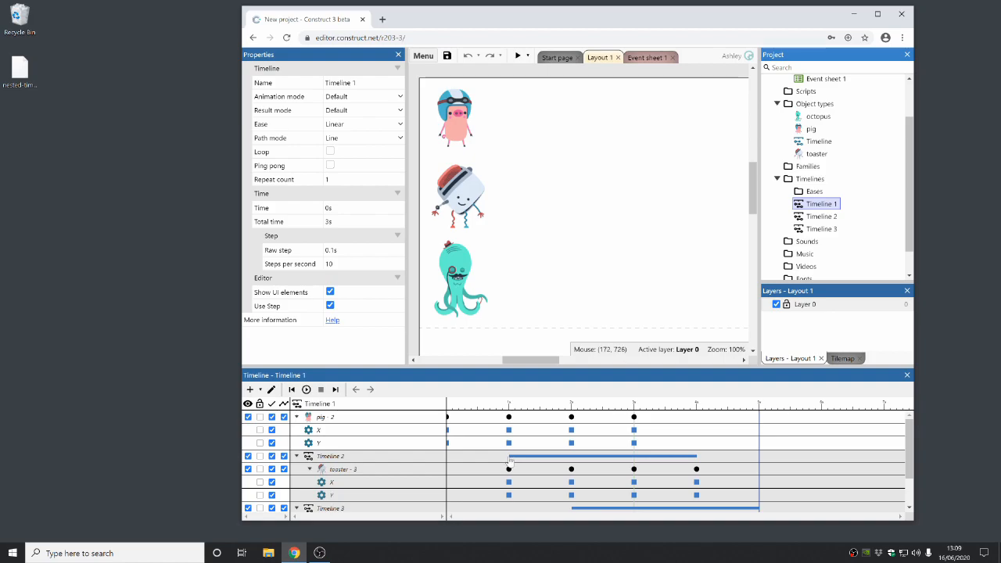
click(646, 56)
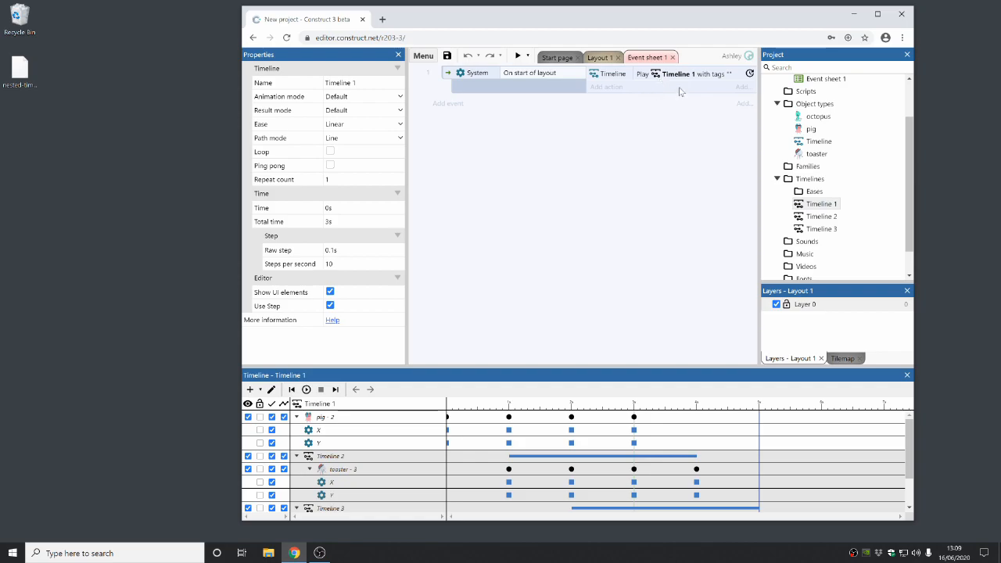
mouse_move(461, 463)
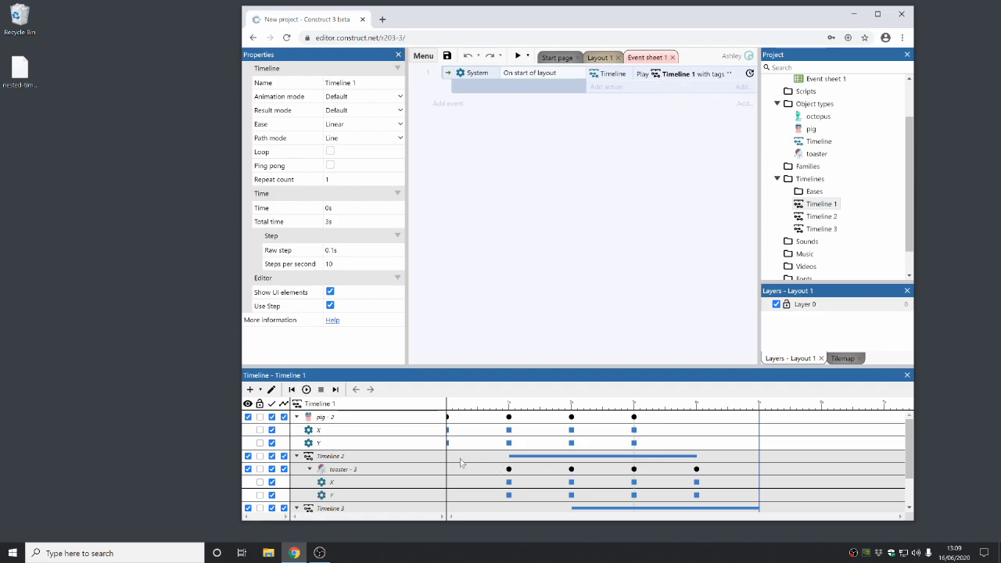
scroll(down, 3)
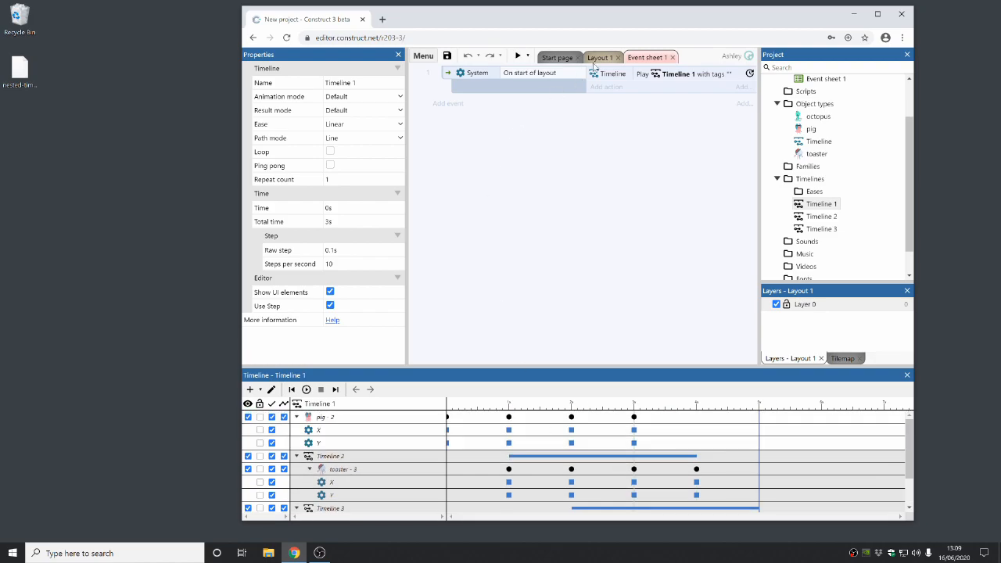
click(517, 56)
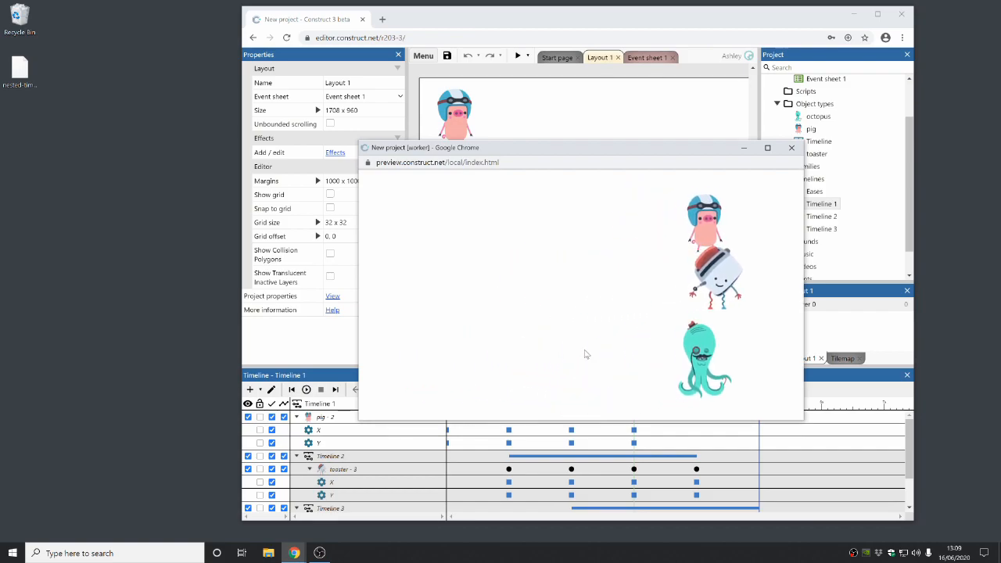
Close the preview window and begin closing the project, reaching the unsaved-changes prompt
click(791, 147)
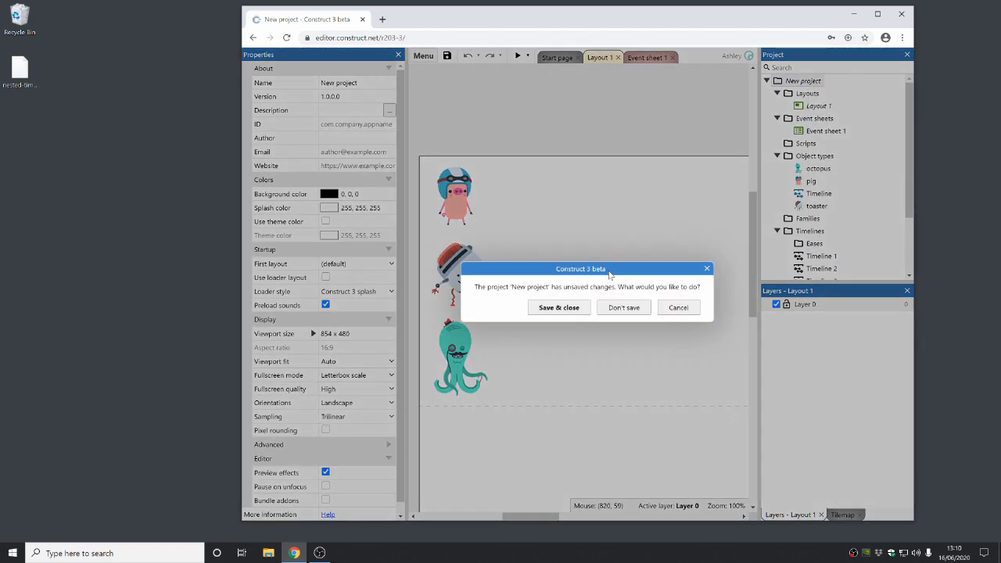
Discard changes with Don't save and search 'date' to open the Date example project
click(622, 307)
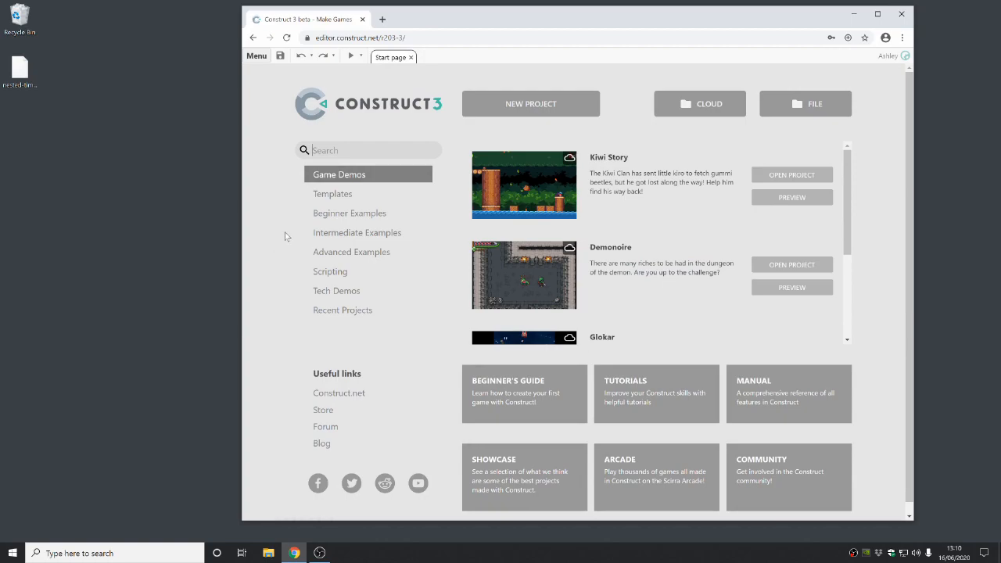
text(date)
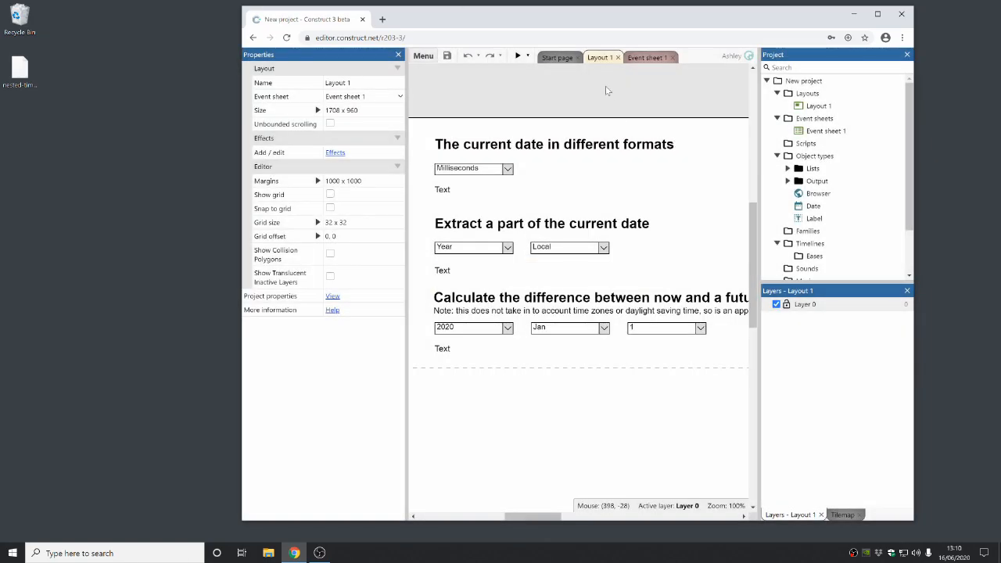
mouse_move(579, 131)
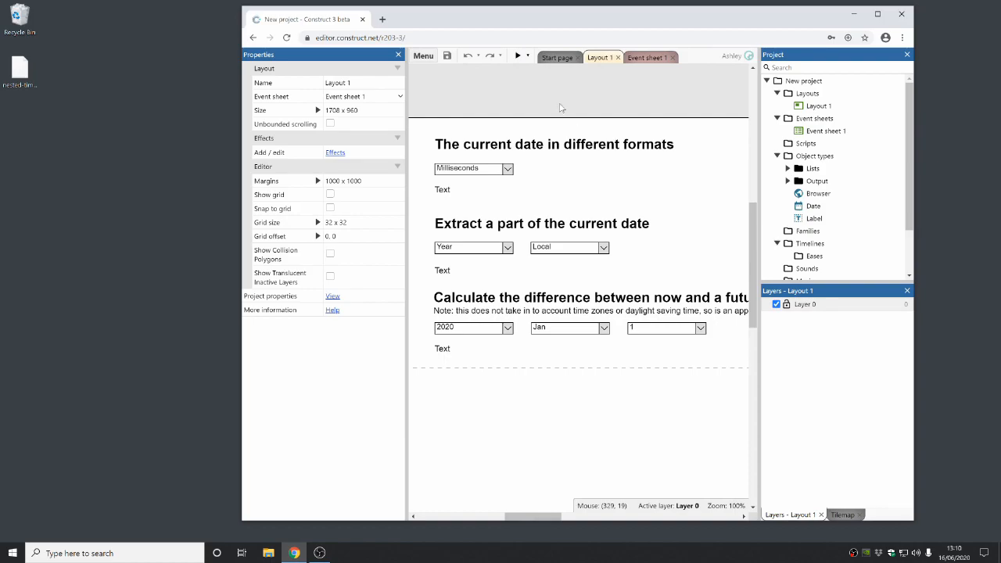
Preview the Date example showing the current date as Milliseconds, then as Full date string
click(516, 56)
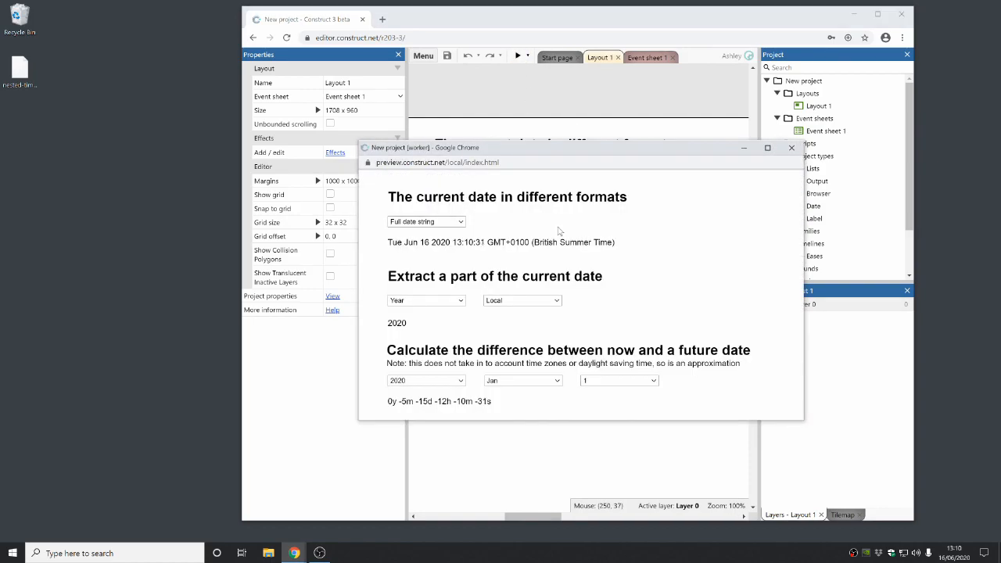
click(425, 222)
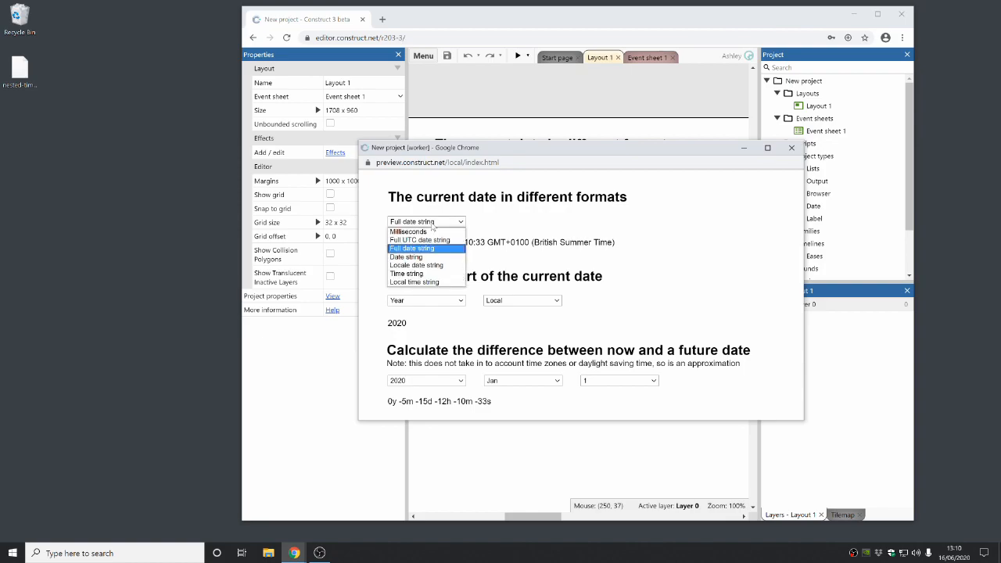
click(407, 232)
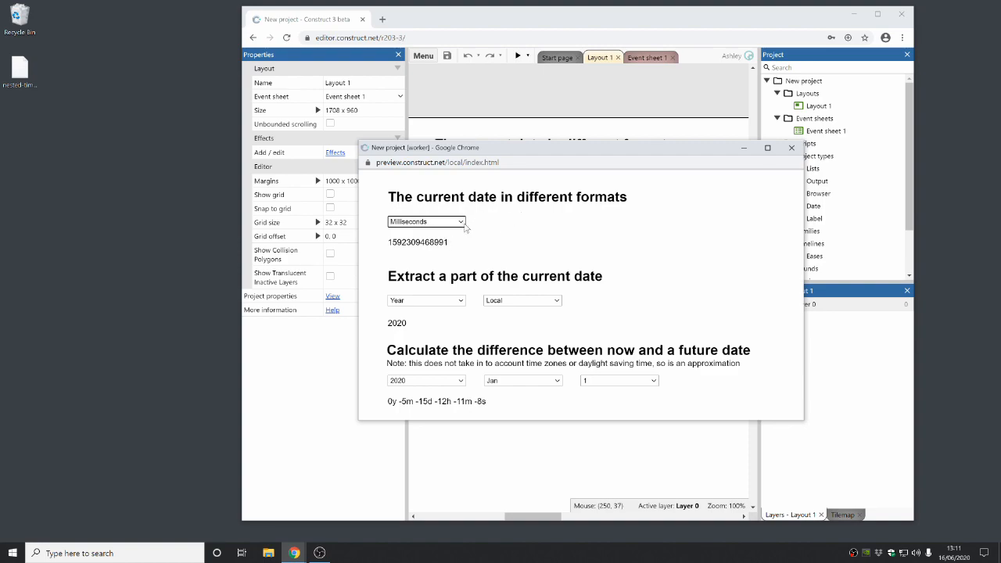
click(425, 222)
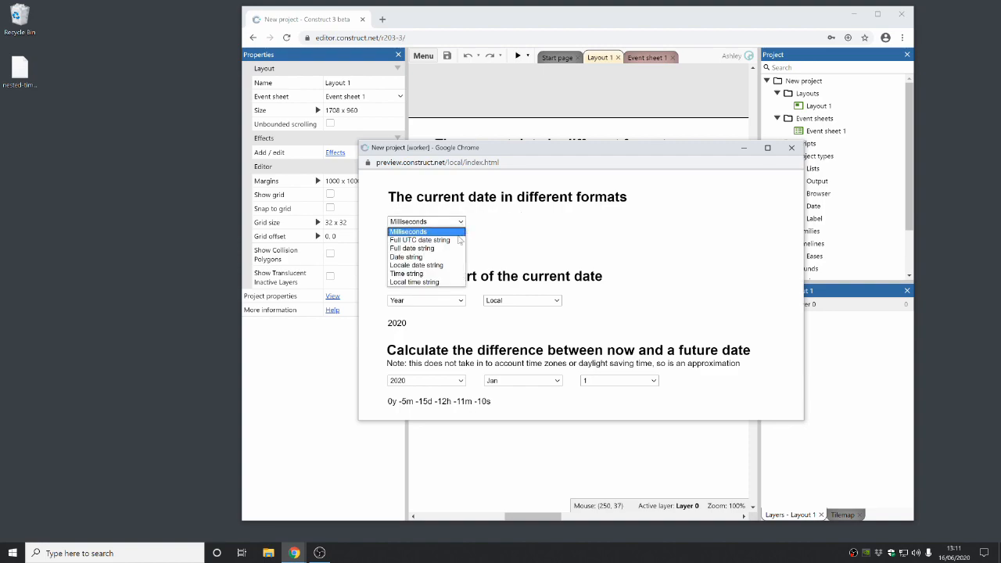
click(413, 248)
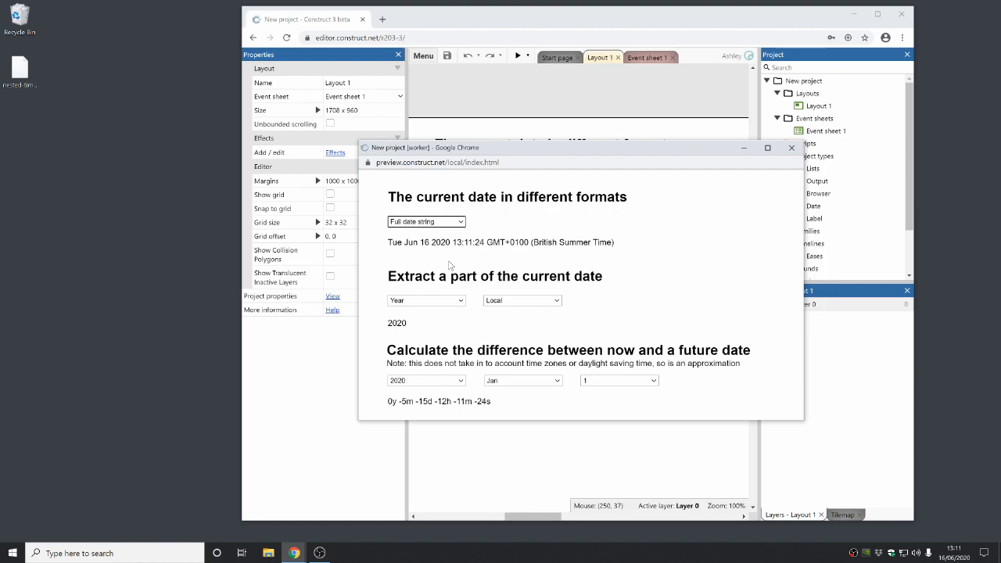
mouse_move(479, 260)
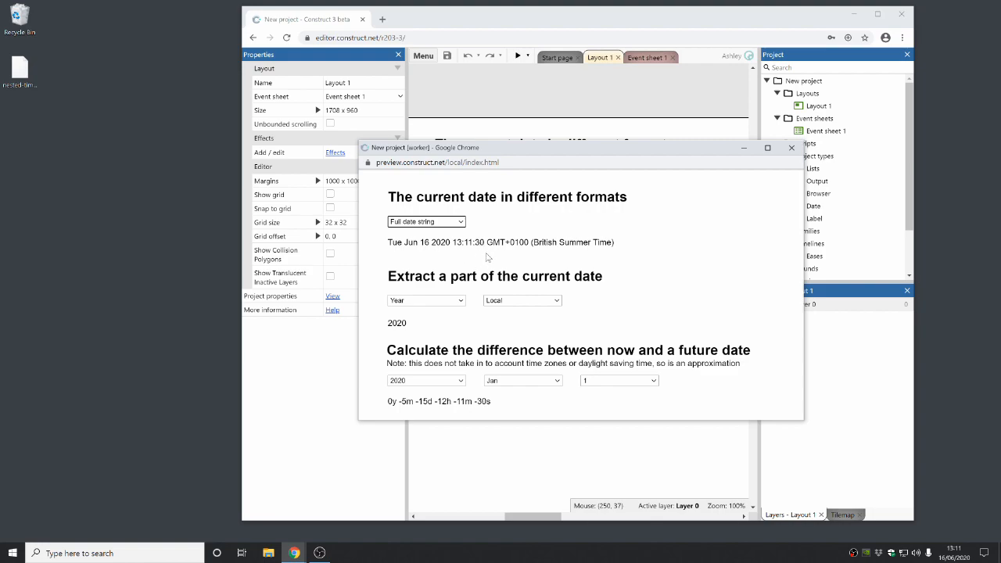
click(425, 300)
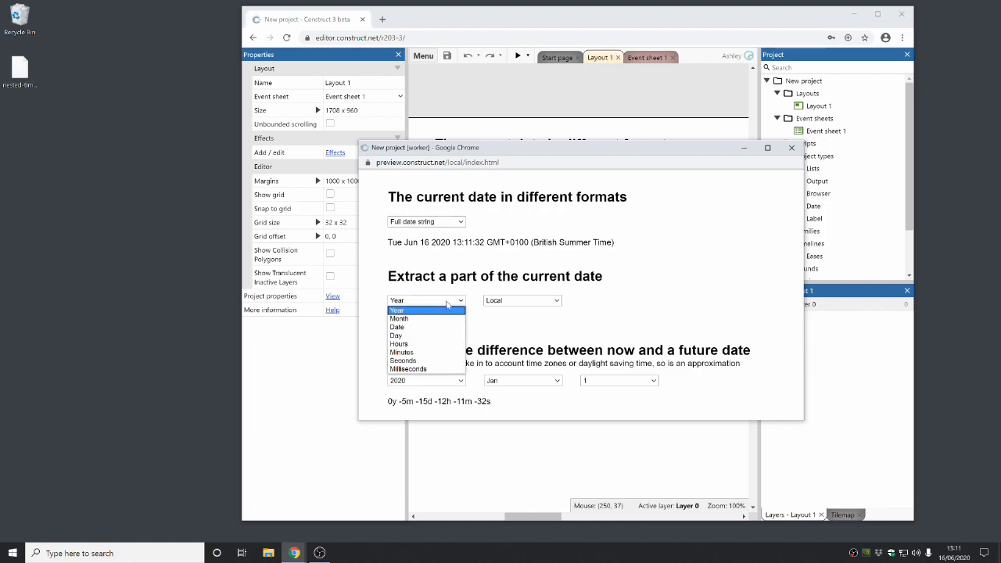
Extract the Month from the current date, then close the preview window
click(399, 319)
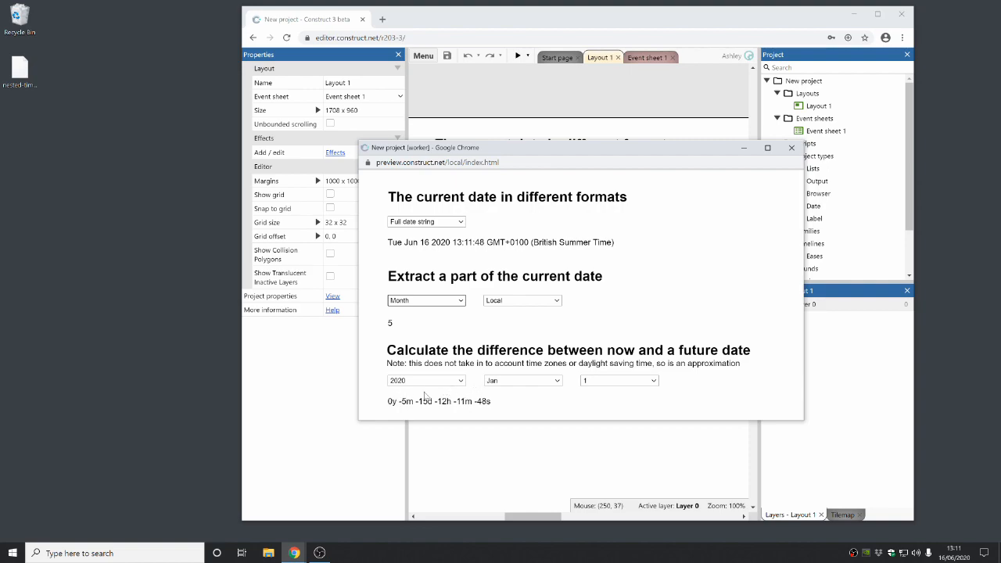
mouse_move(401, 410)
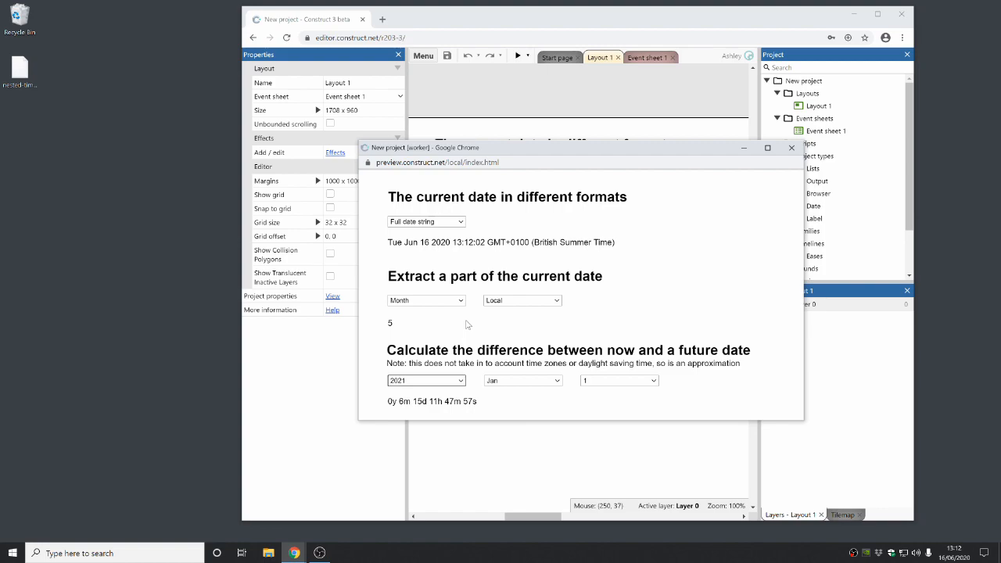
mouse_move(403, 413)
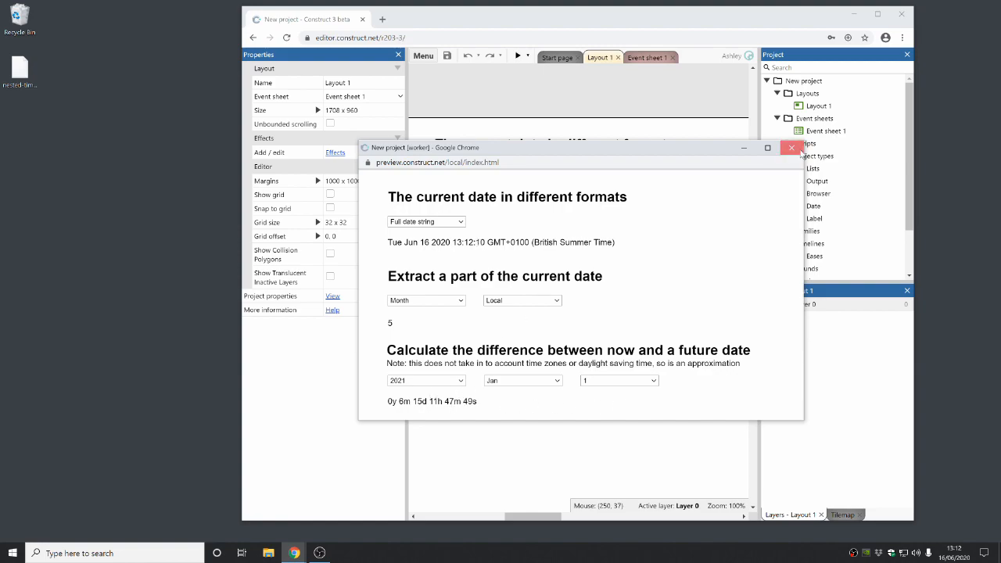
click(791, 147)
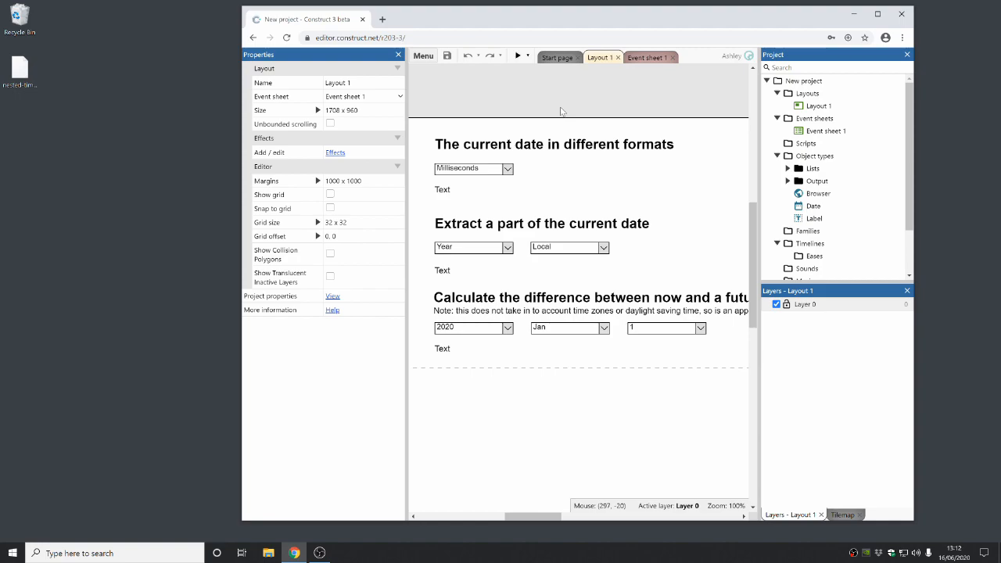